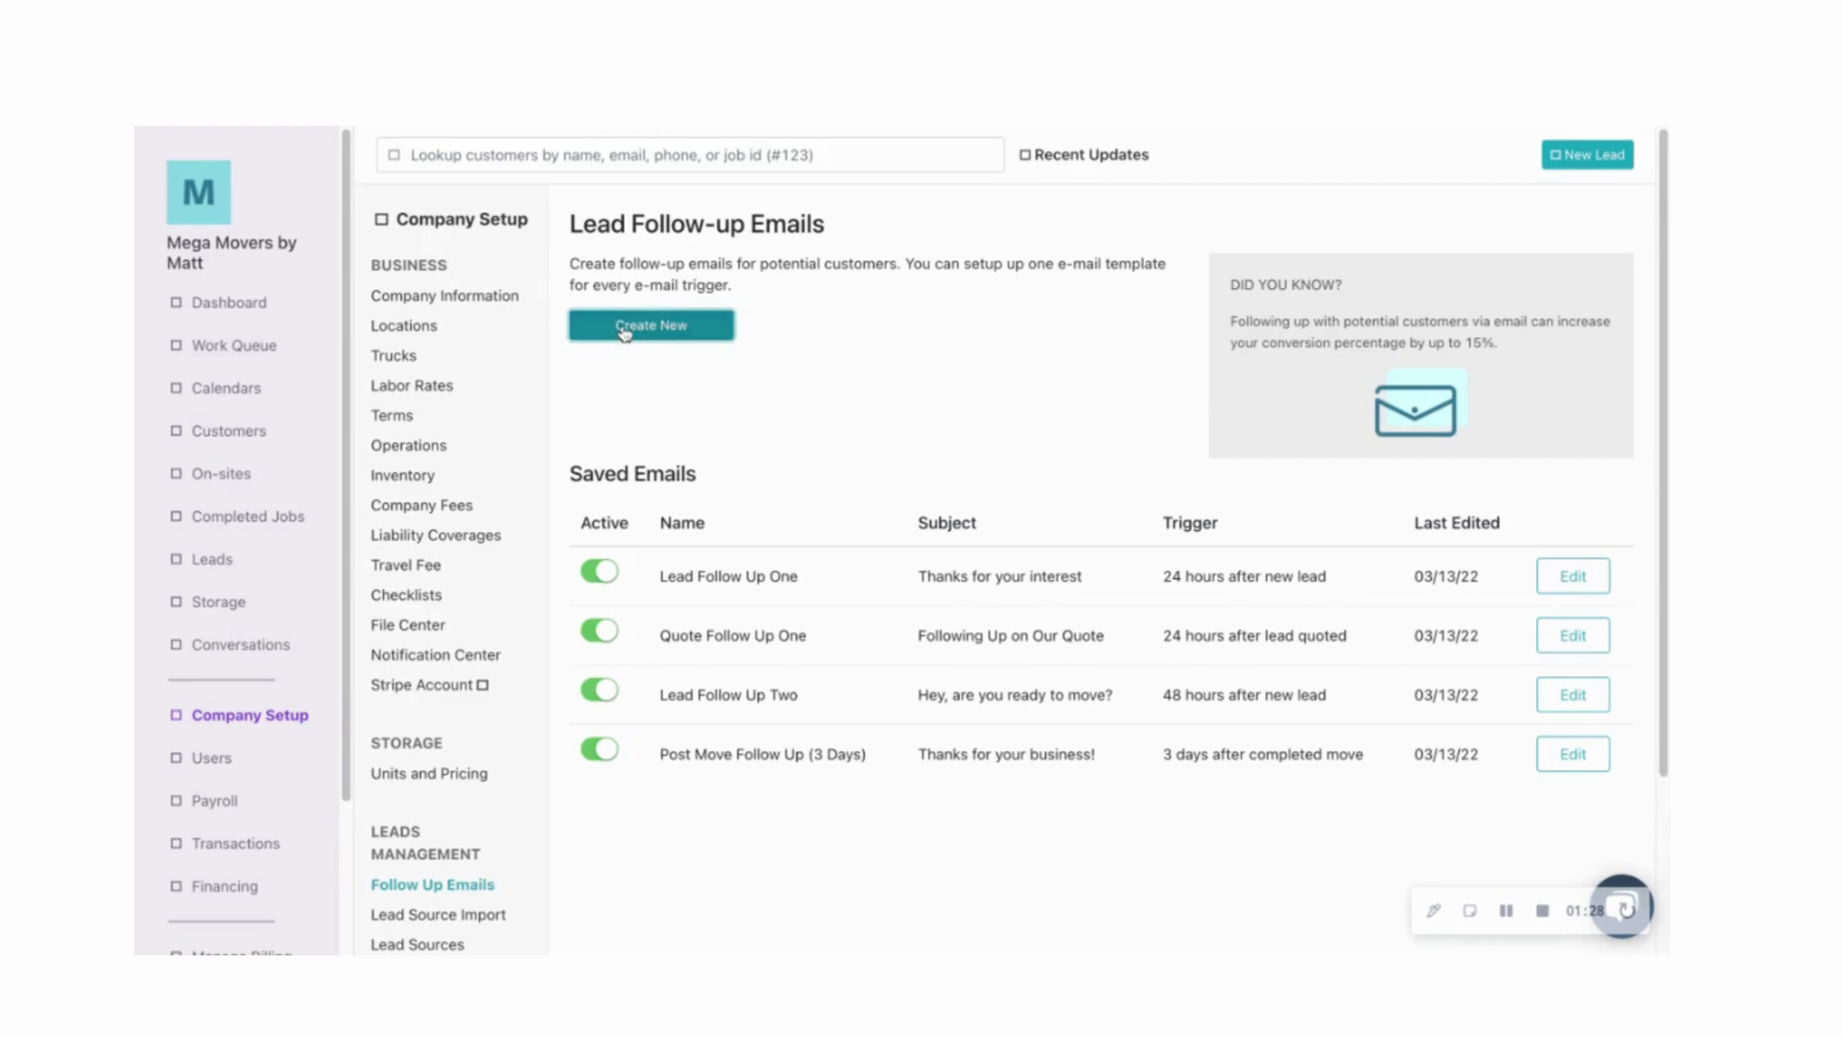
Step: Create a new follow-up email with the Email Trigger set to '3 days prior to move' and the default templates shown
{"action": "left_click", "coordinate": [650, 324]}
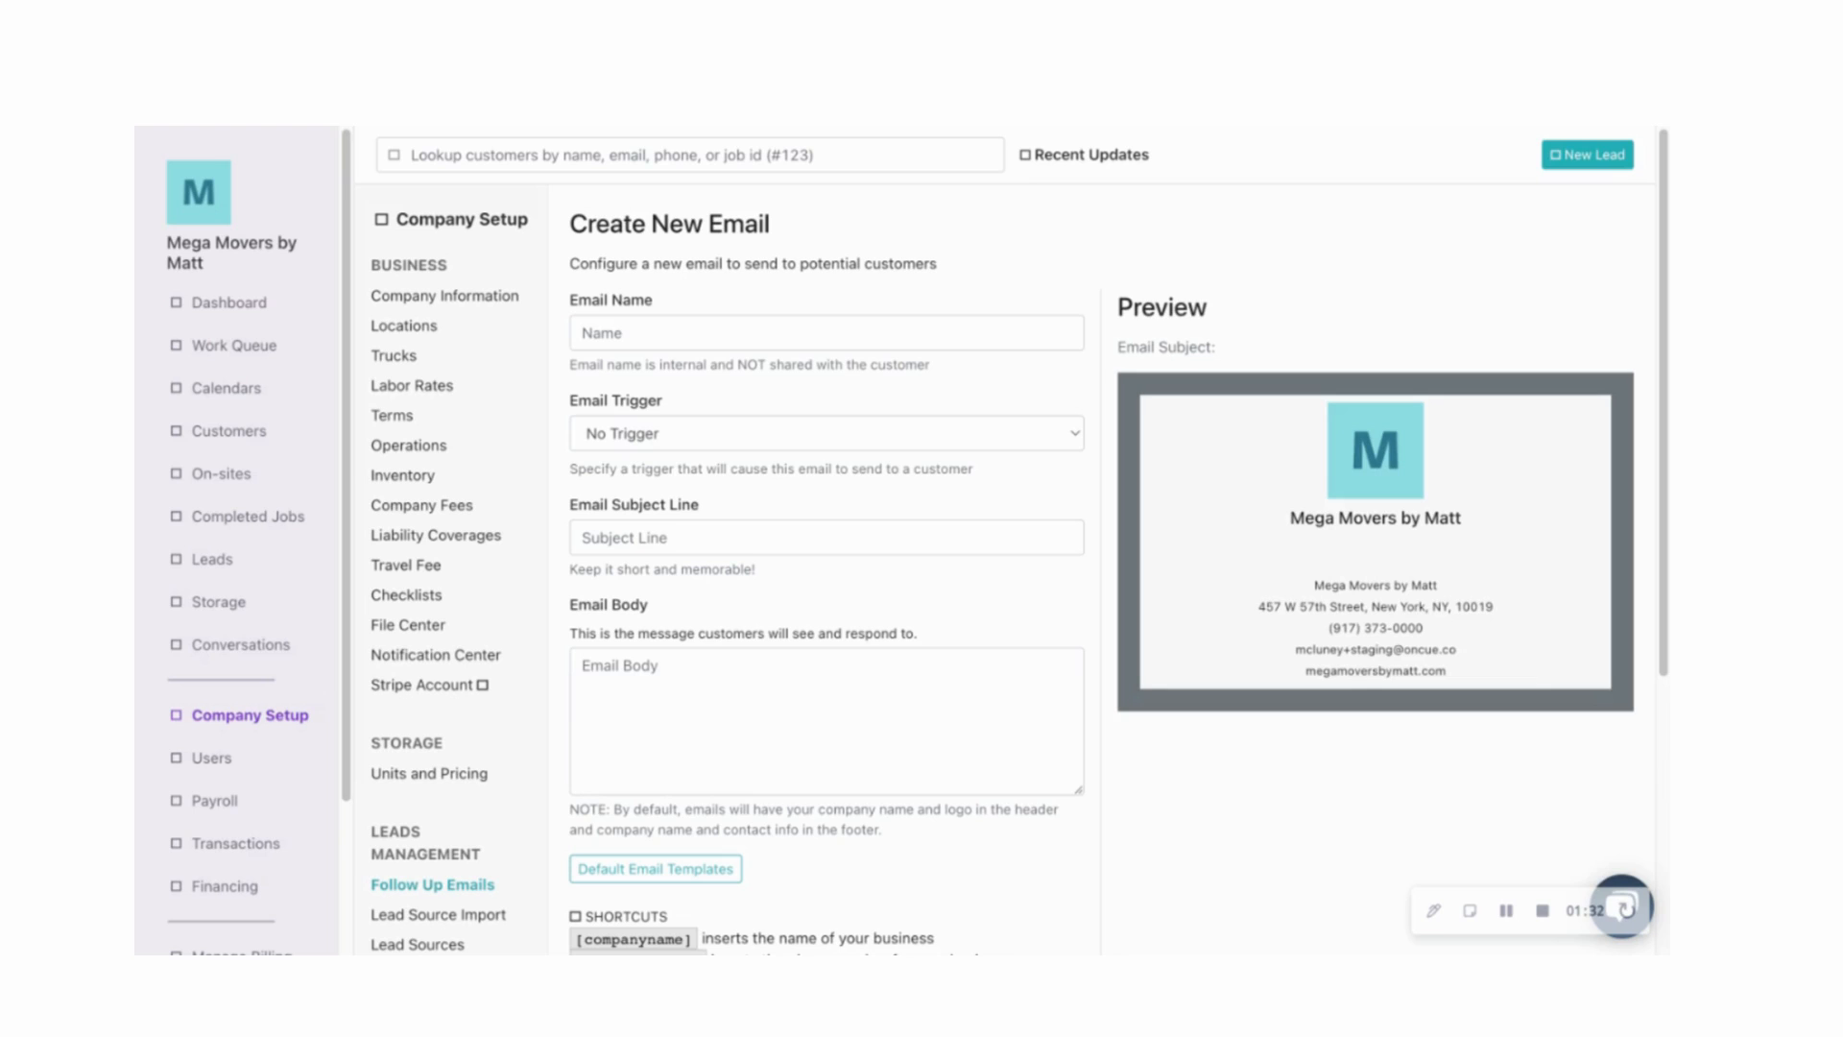
{"action": "mouse_move", "coordinate": [660, 422]}
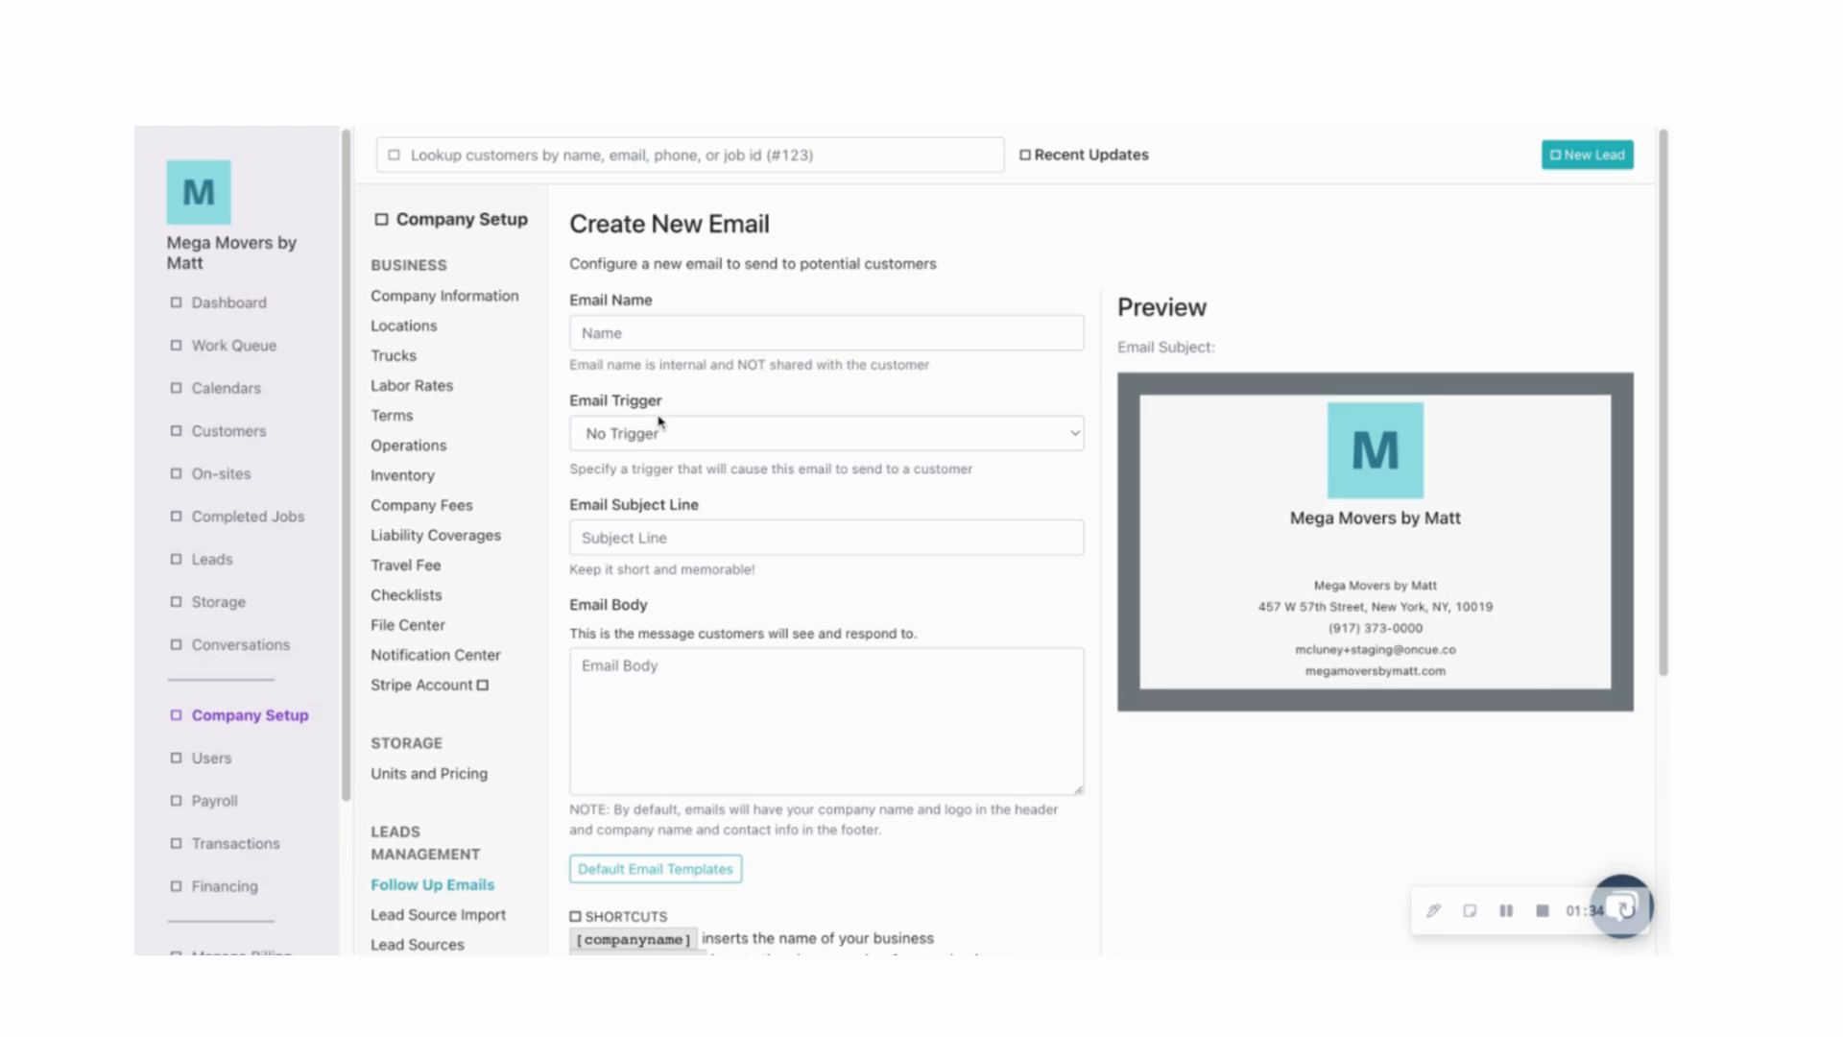
{"action": "mouse_move", "coordinate": [660, 456]}
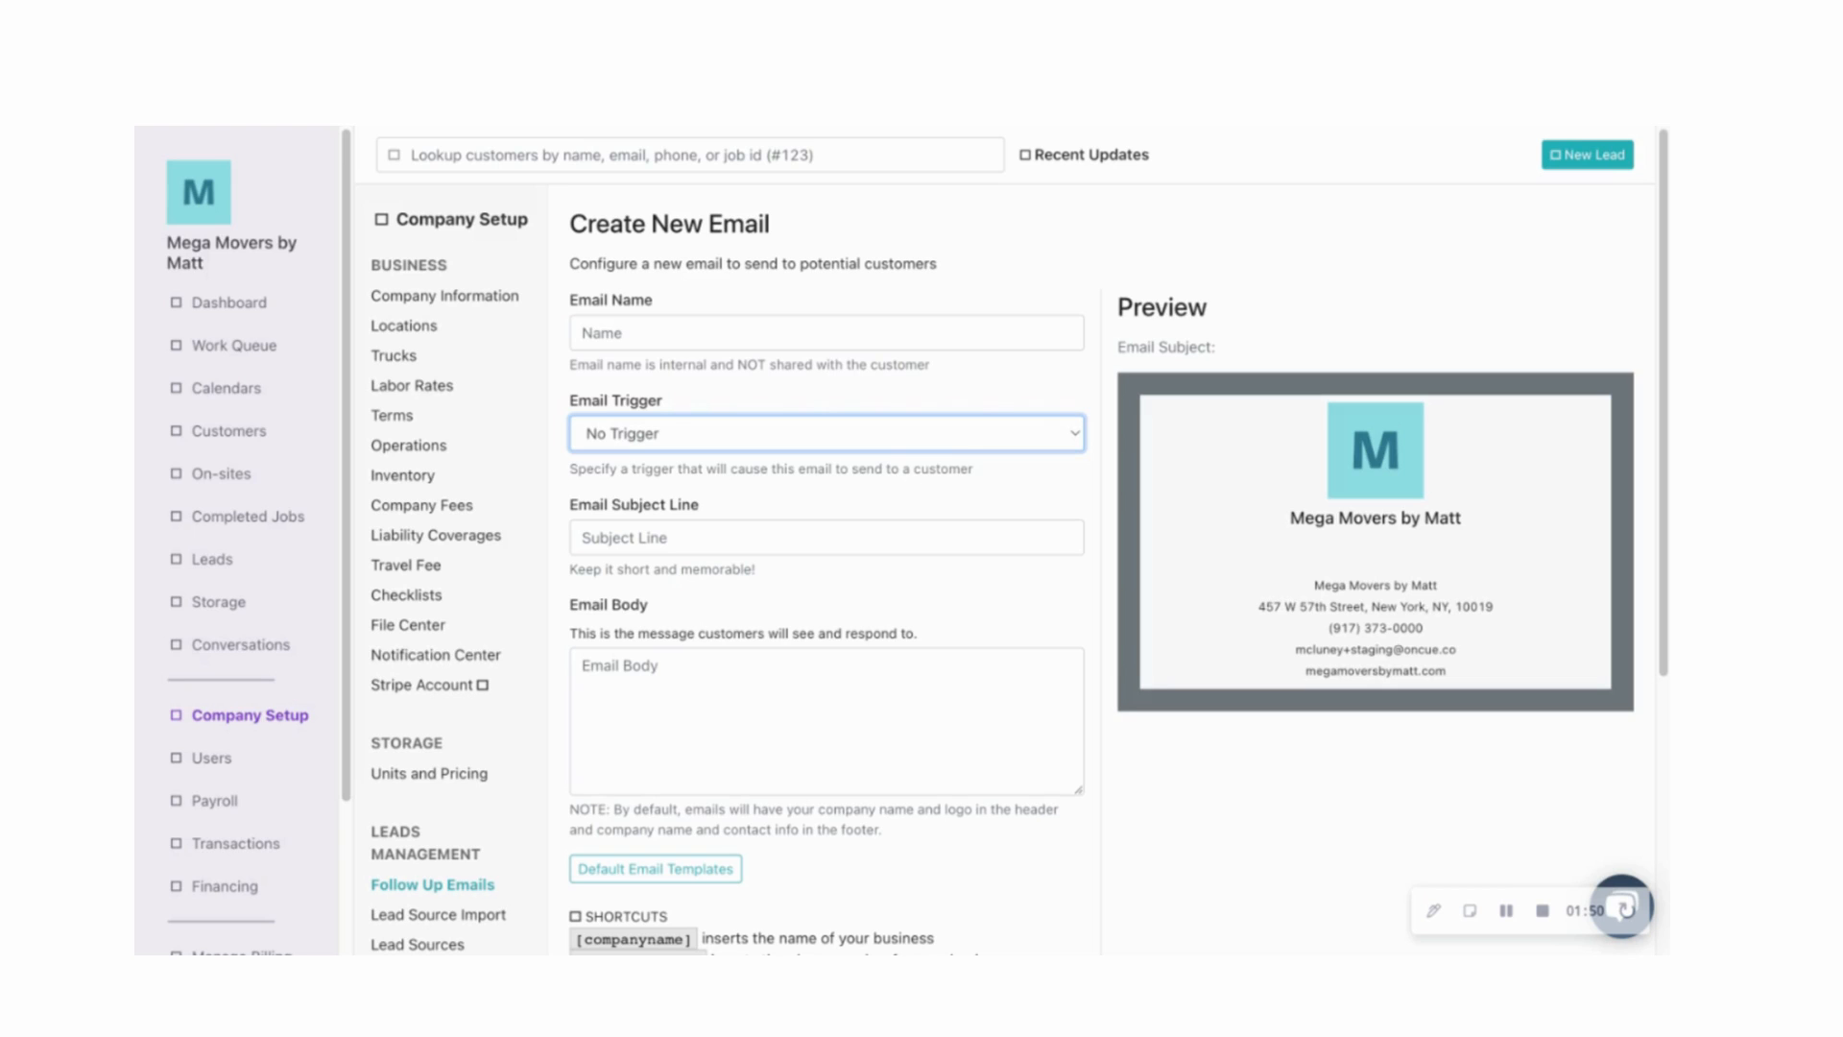
{"action": "left_click", "coordinate": [823, 433]}
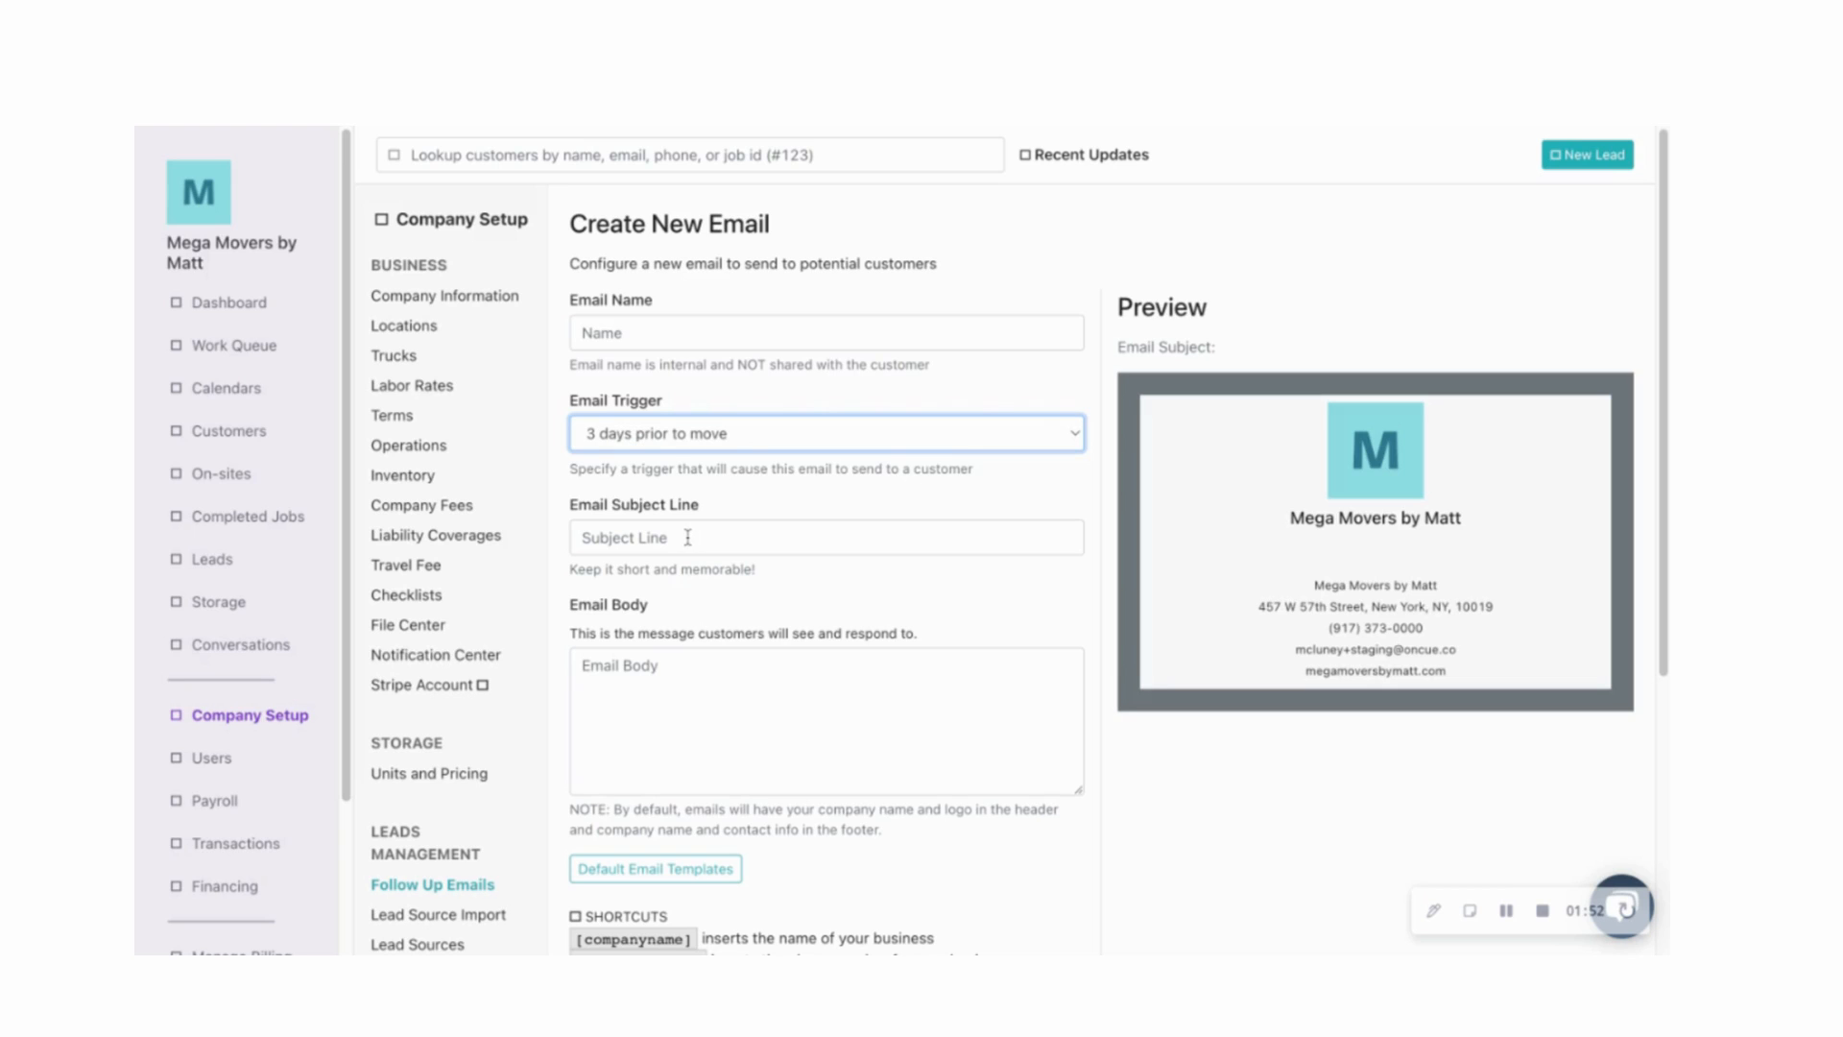
{"action": "scroll", "scroll_direction": "down", "scroll_amount": 3}
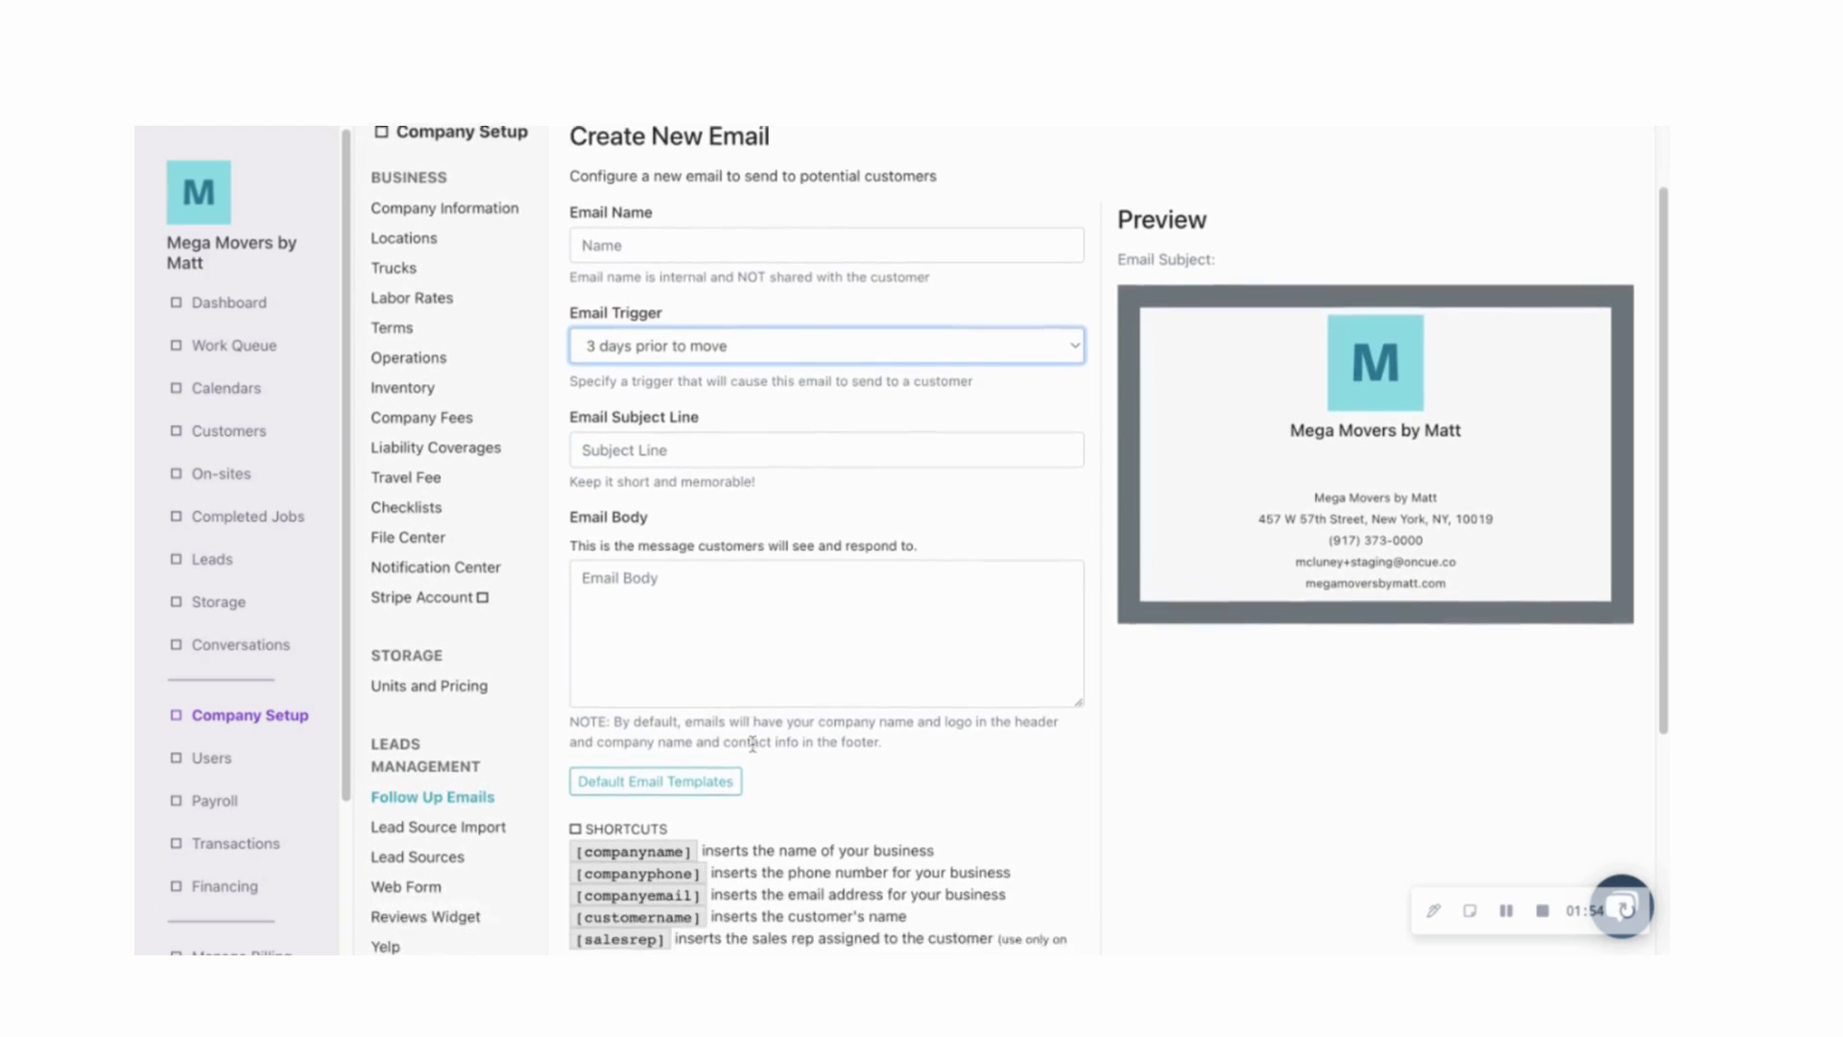
{"action": "scroll", "scroll_direction": "down", "scroll_amount": 3}
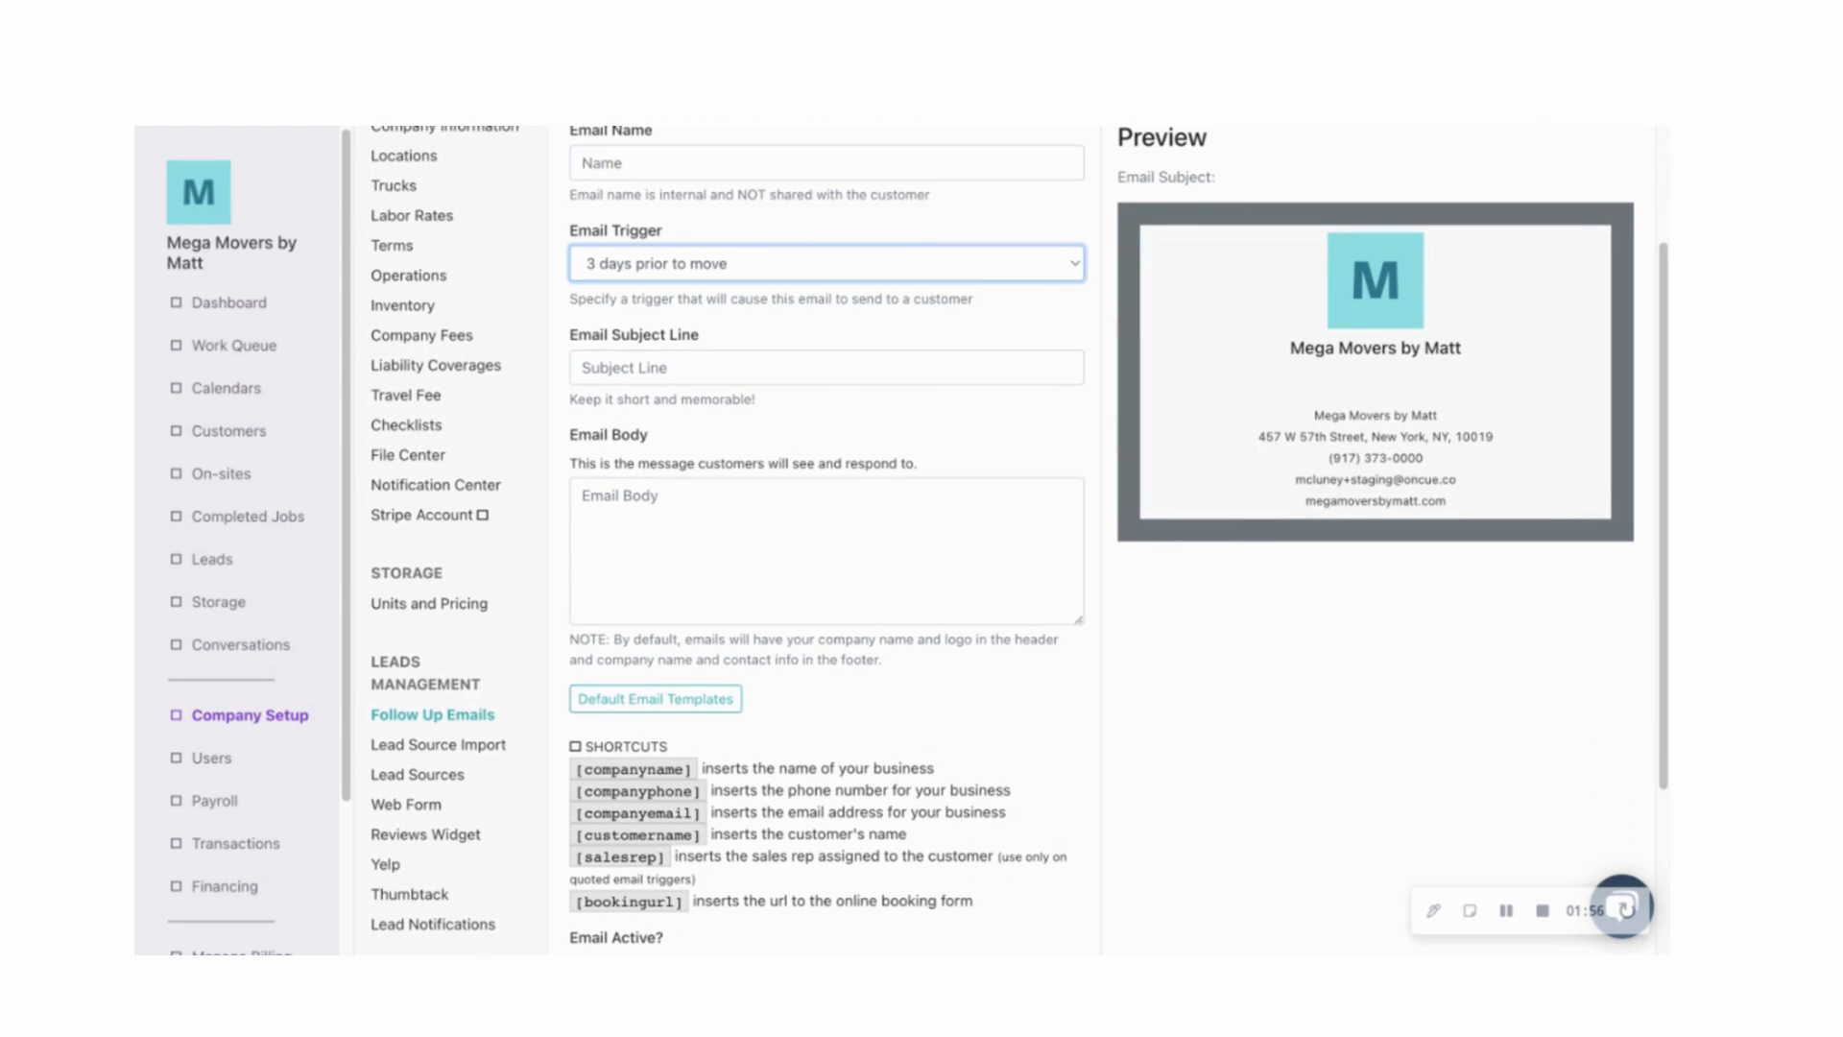
{"action": "left_click", "coordinate": [655, 698]}
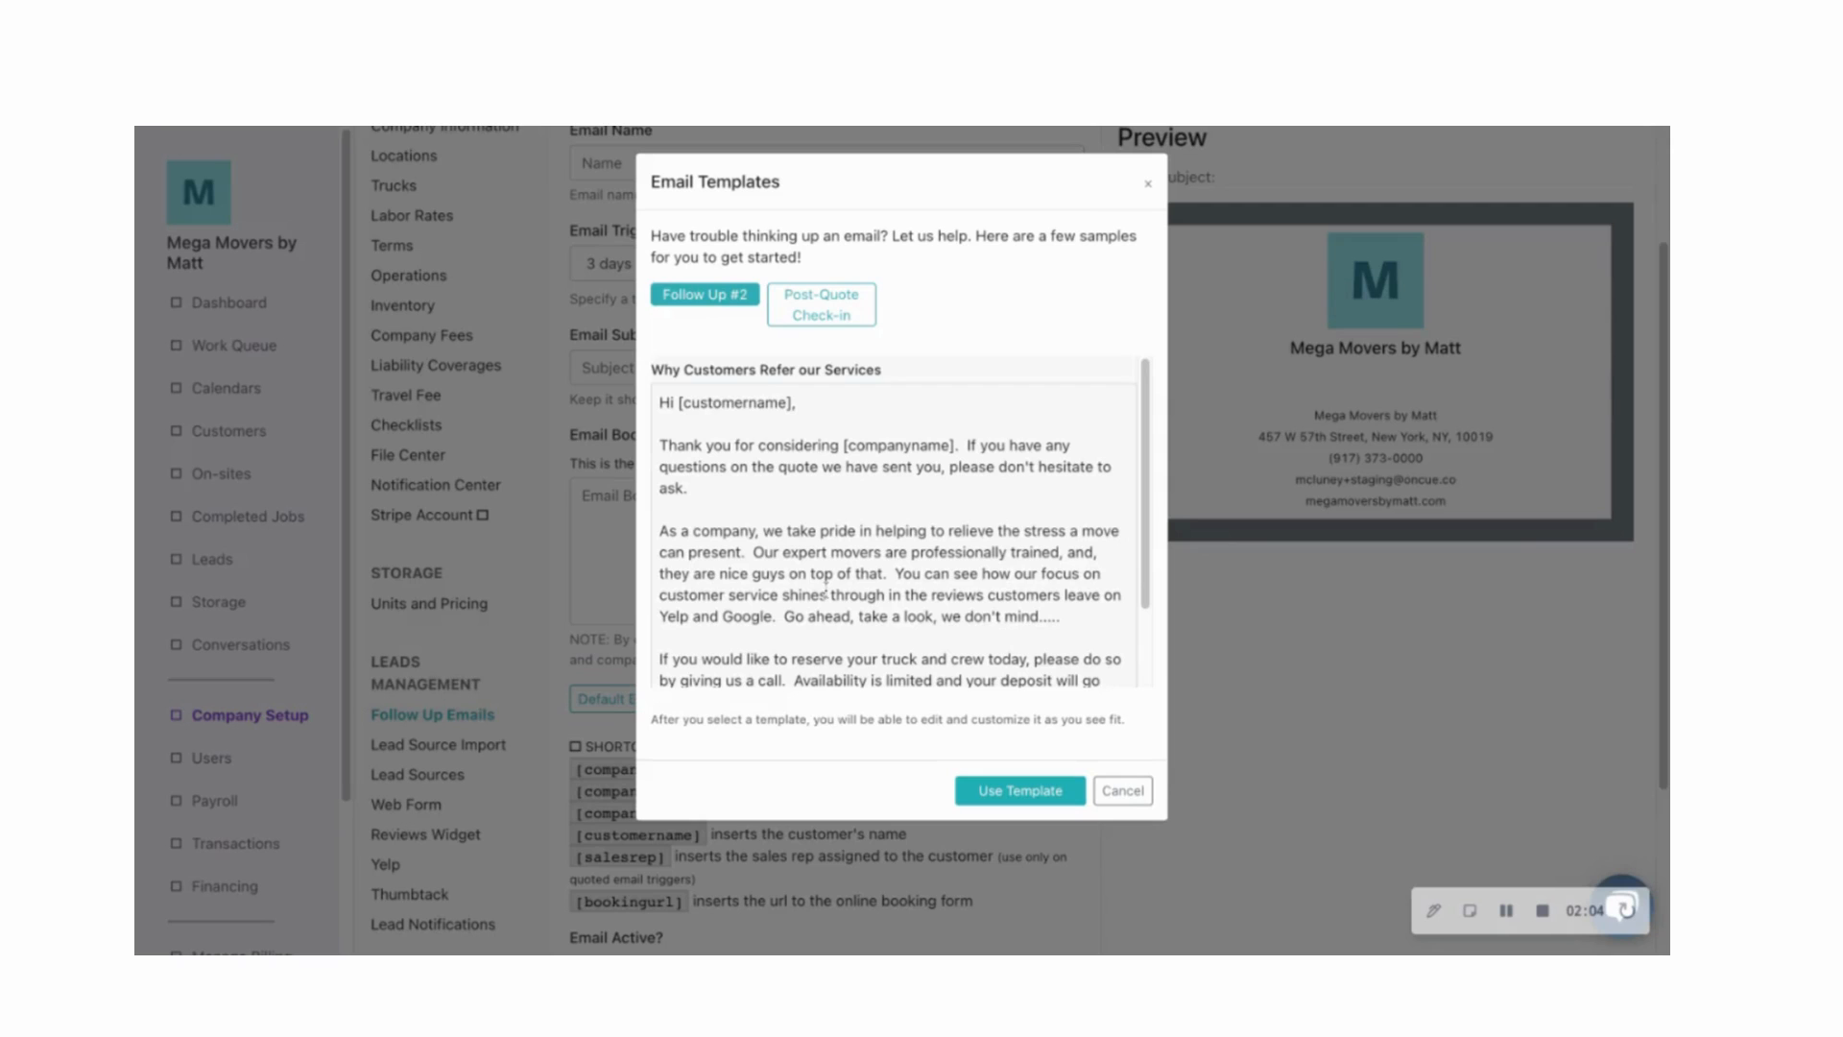
Step: Review the Follow Up #2 sample and apply it as the email body via Use Template
{"action": "scroll", "scroll_direction": "down", "scroll_amount": 3}
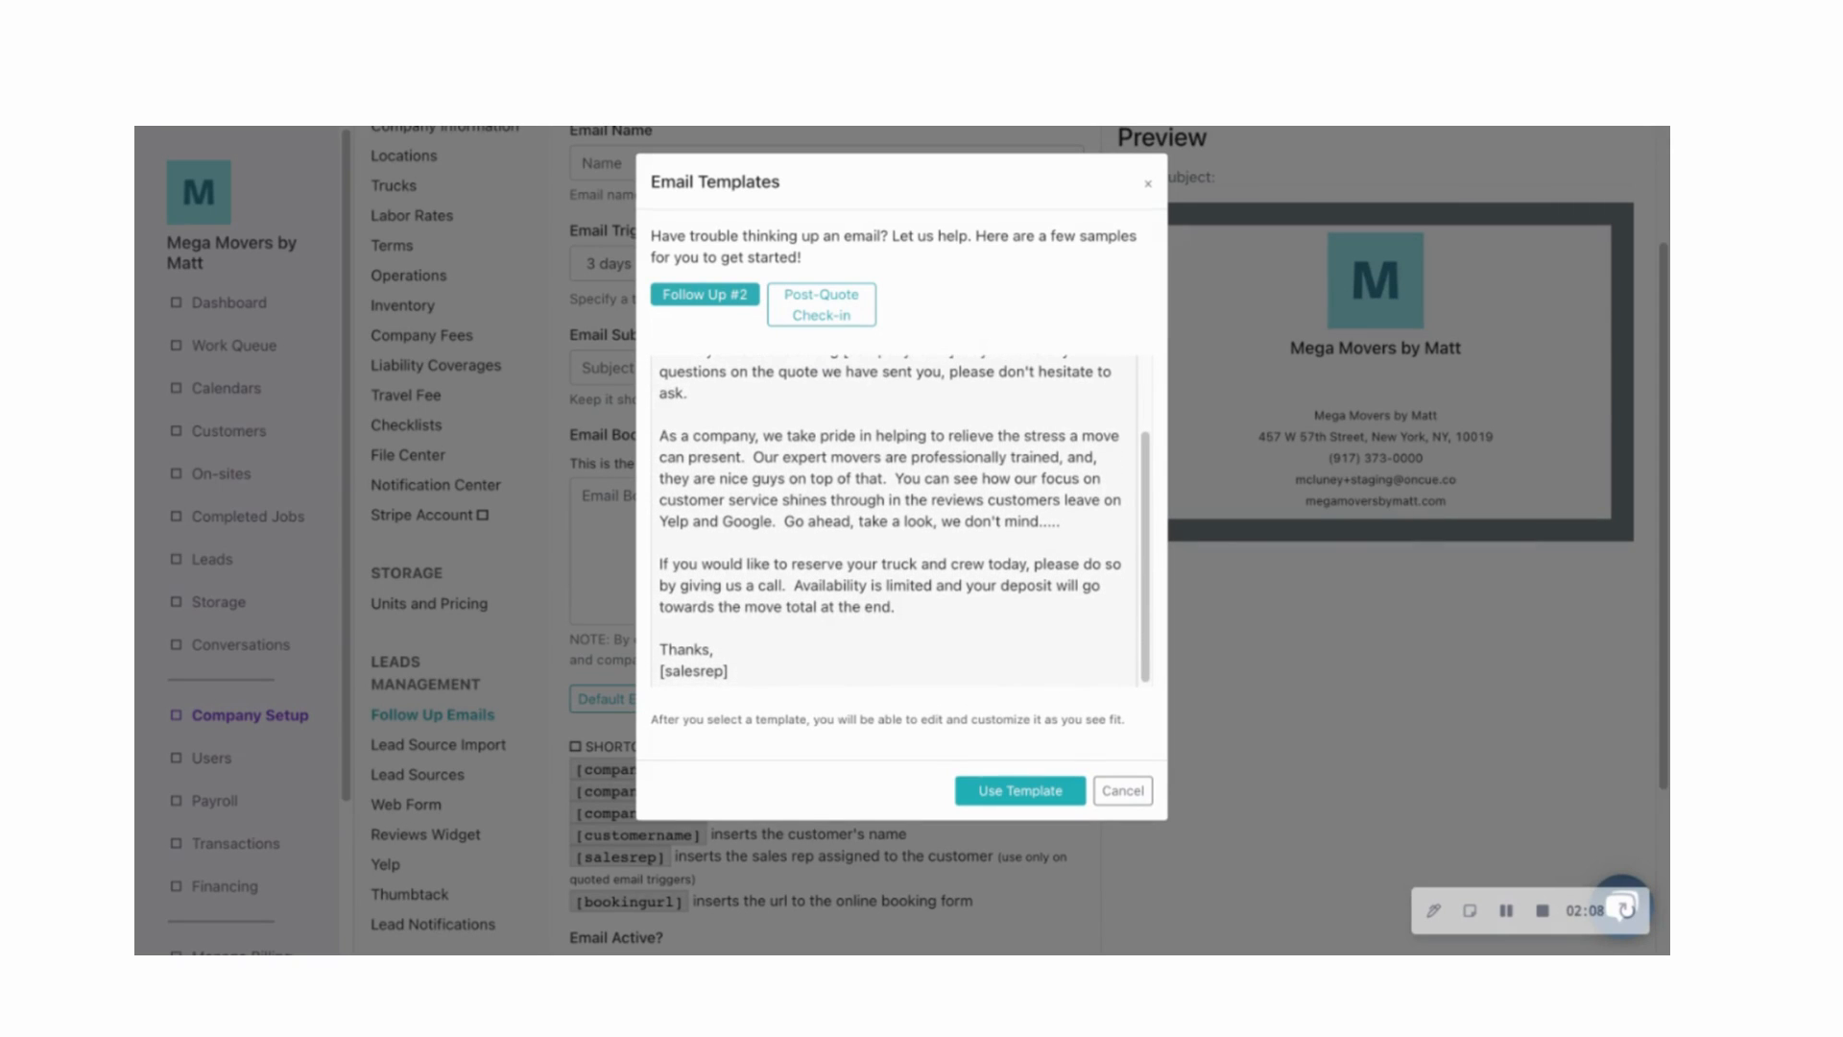
{"action": "scroll", "scroll_direction": "up", "scroll_amount": 3}
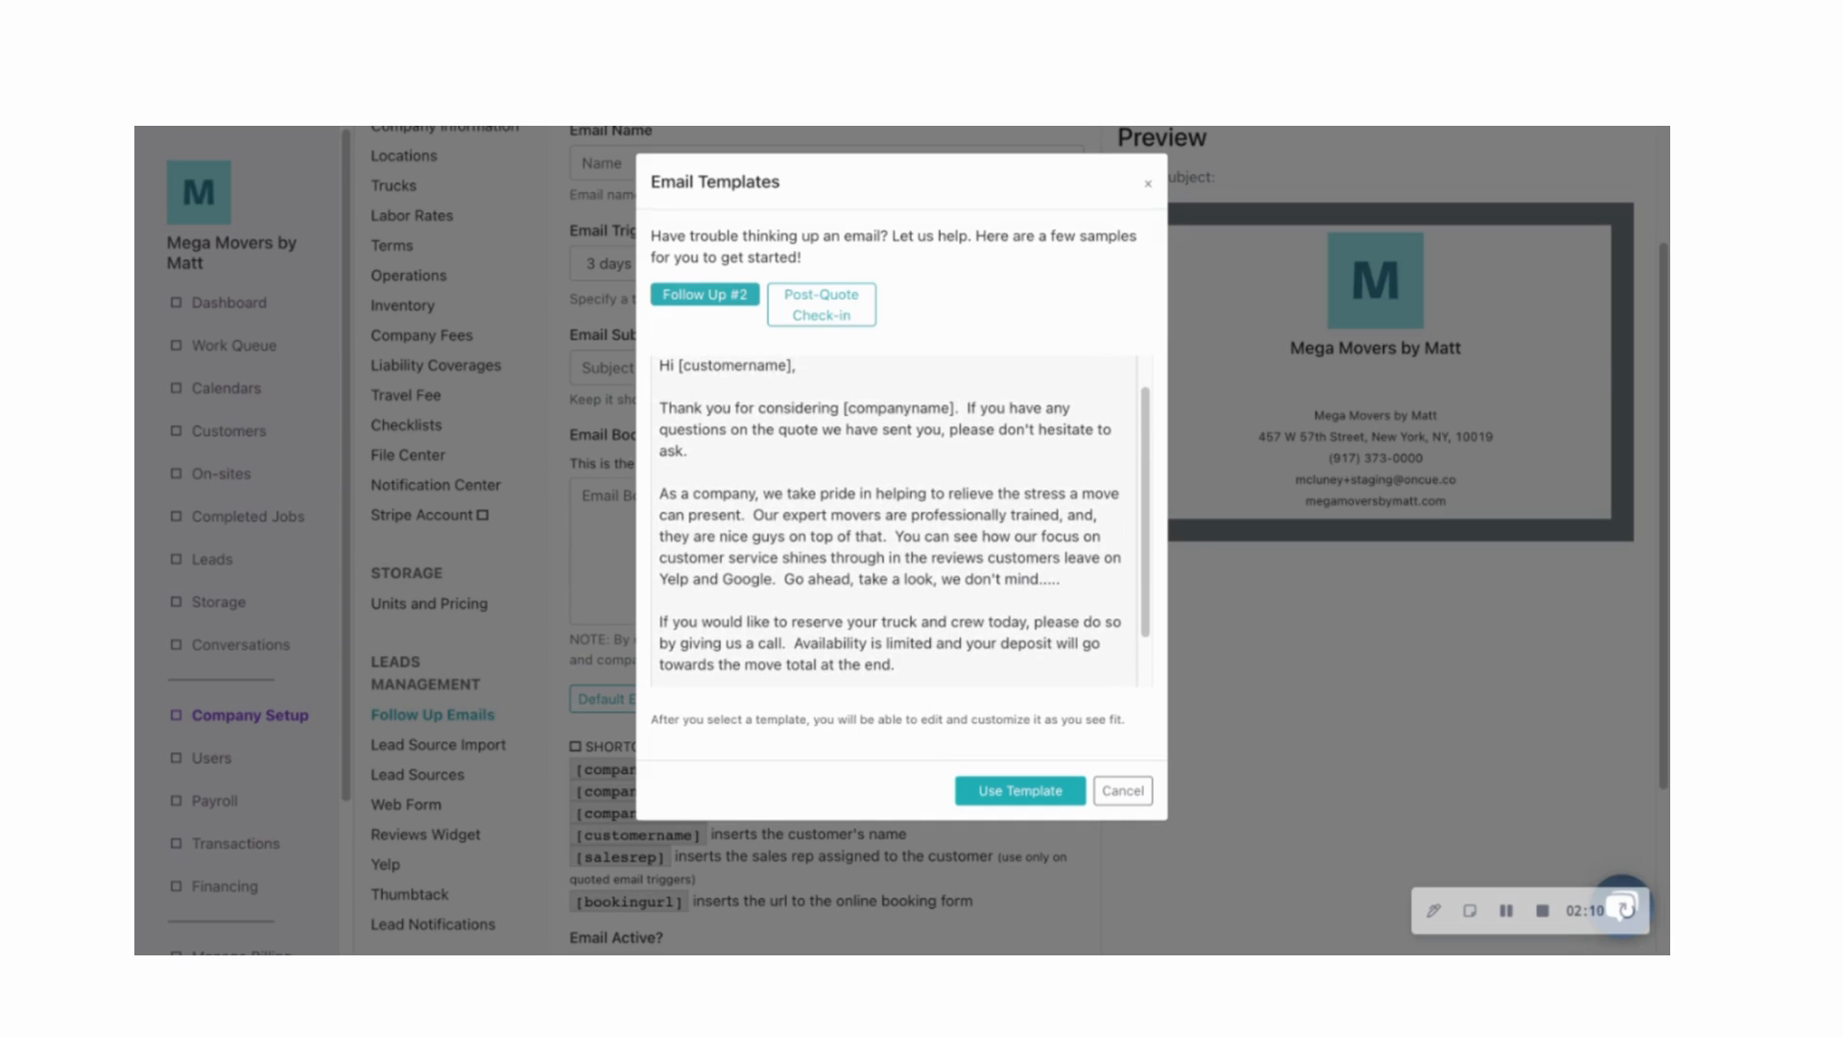
{"action": "scroll", "scroll_direction": "down", "scroll_amount": 3}
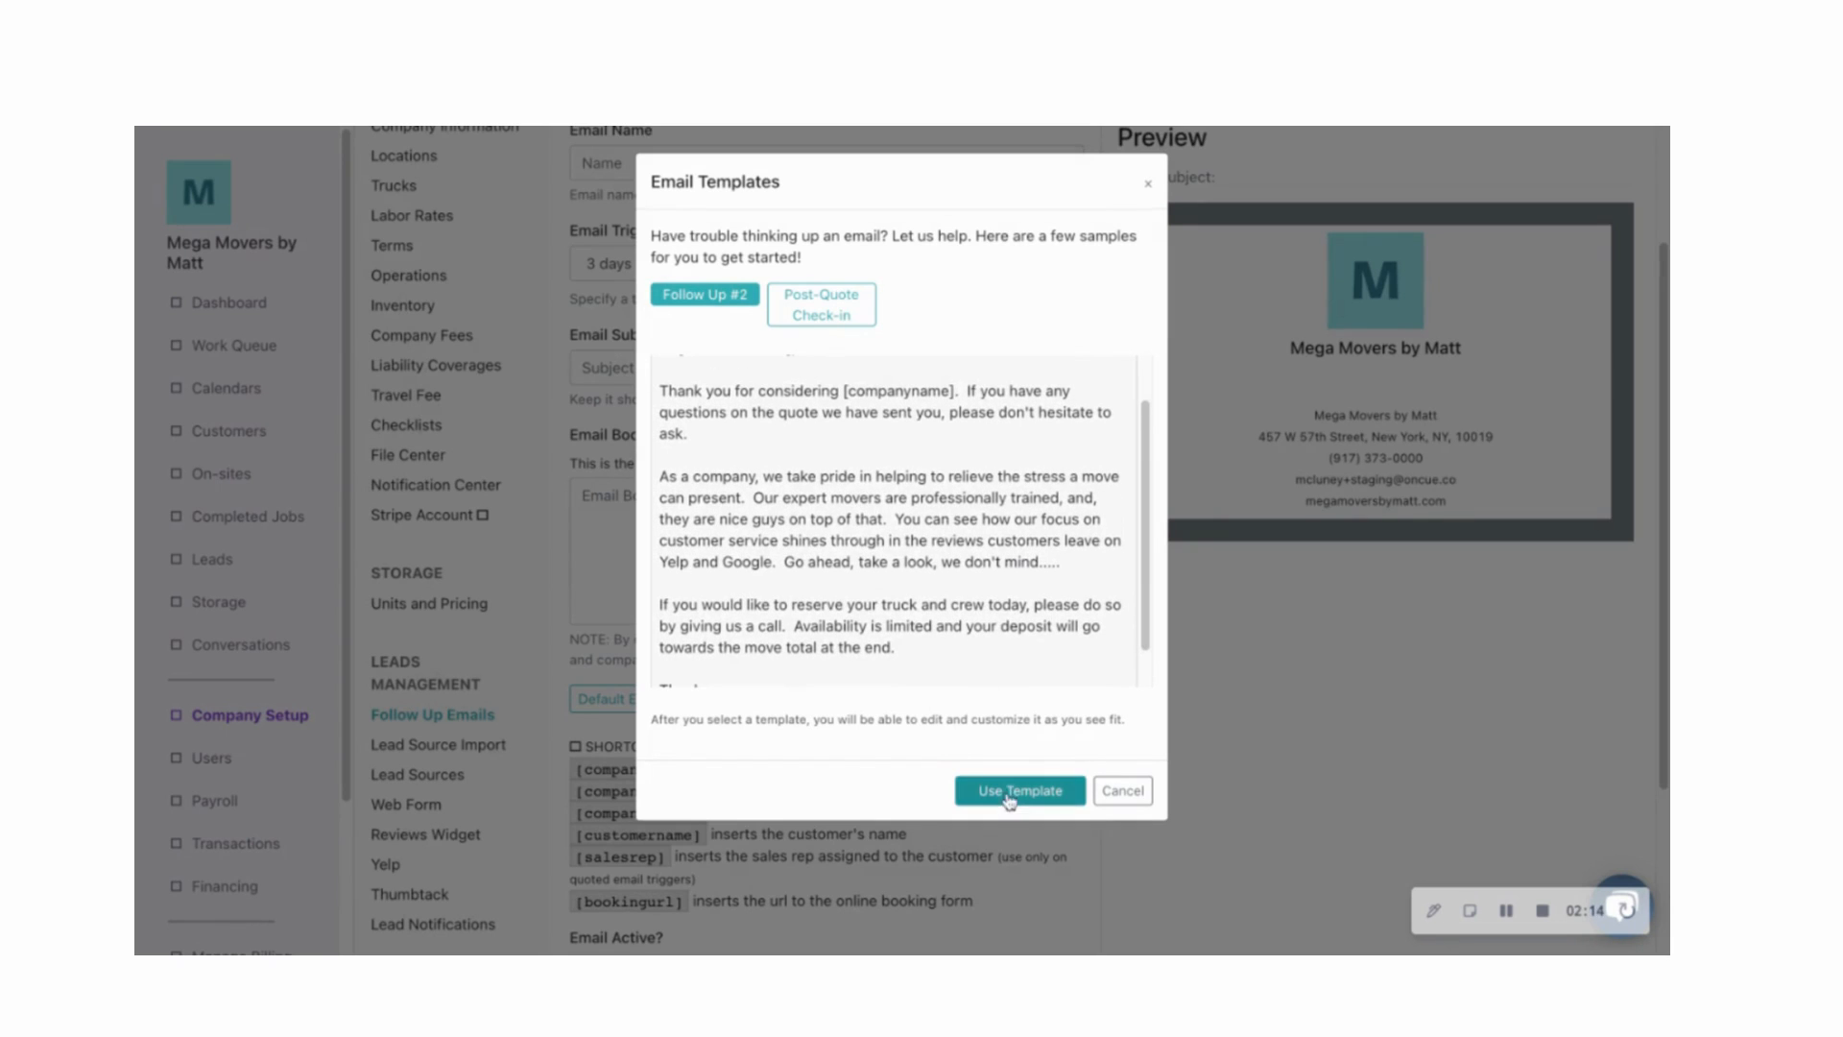
{"action": "left_click", "coordinate": [1017, 790]}
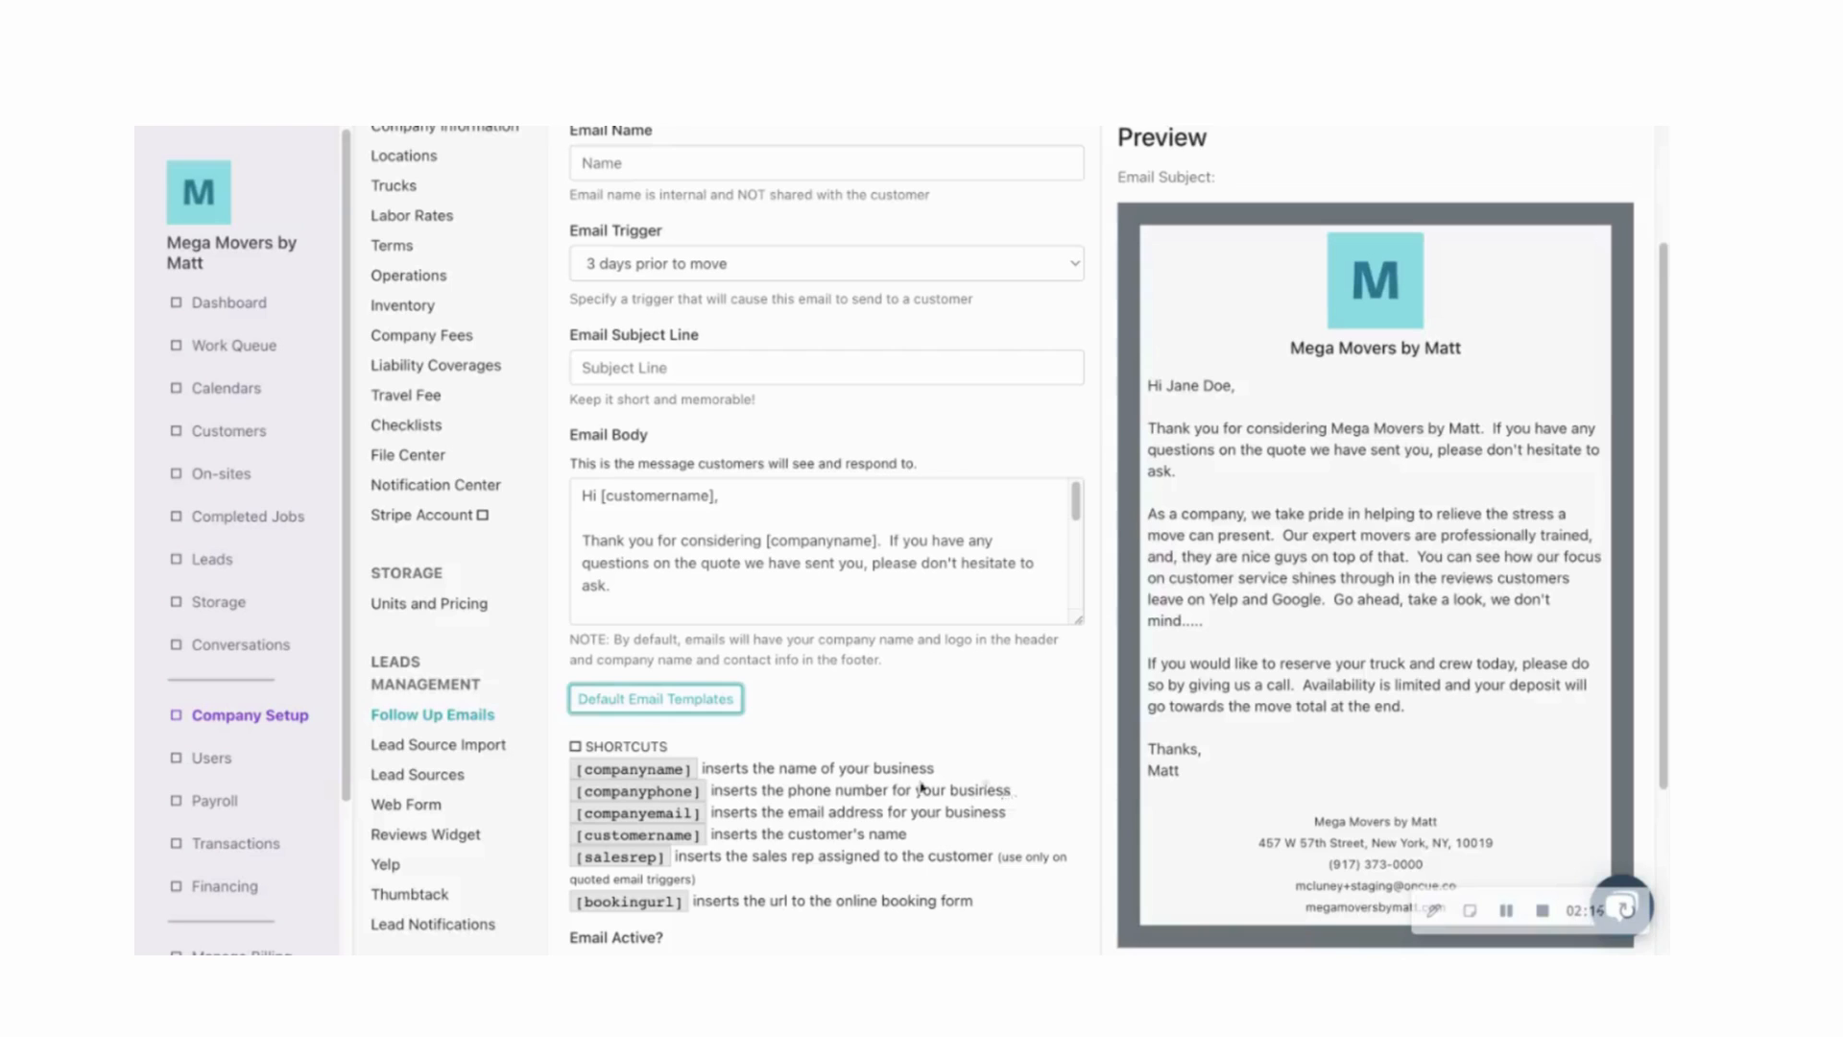
{"action": "scroll", "scroll_direction": "down", "scroll_amount": 3}
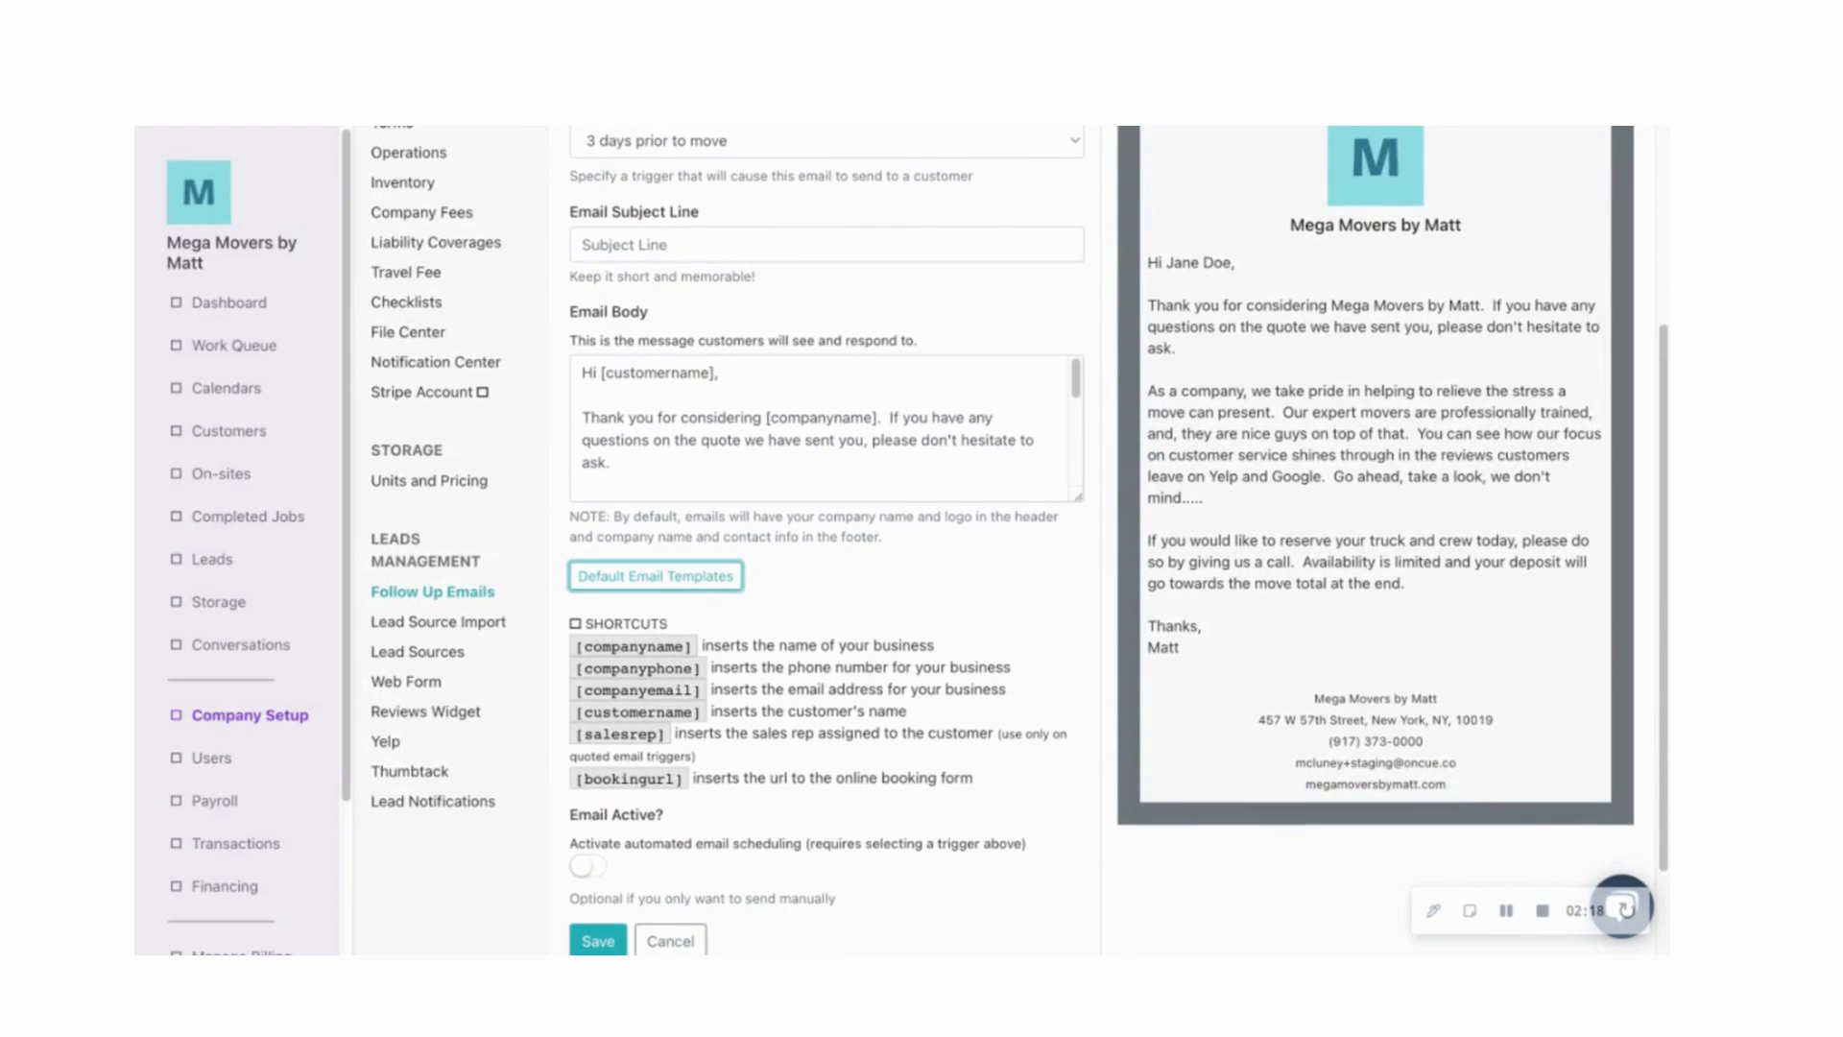
{"action": "mouse_move", "coordinate": [851, 753]}
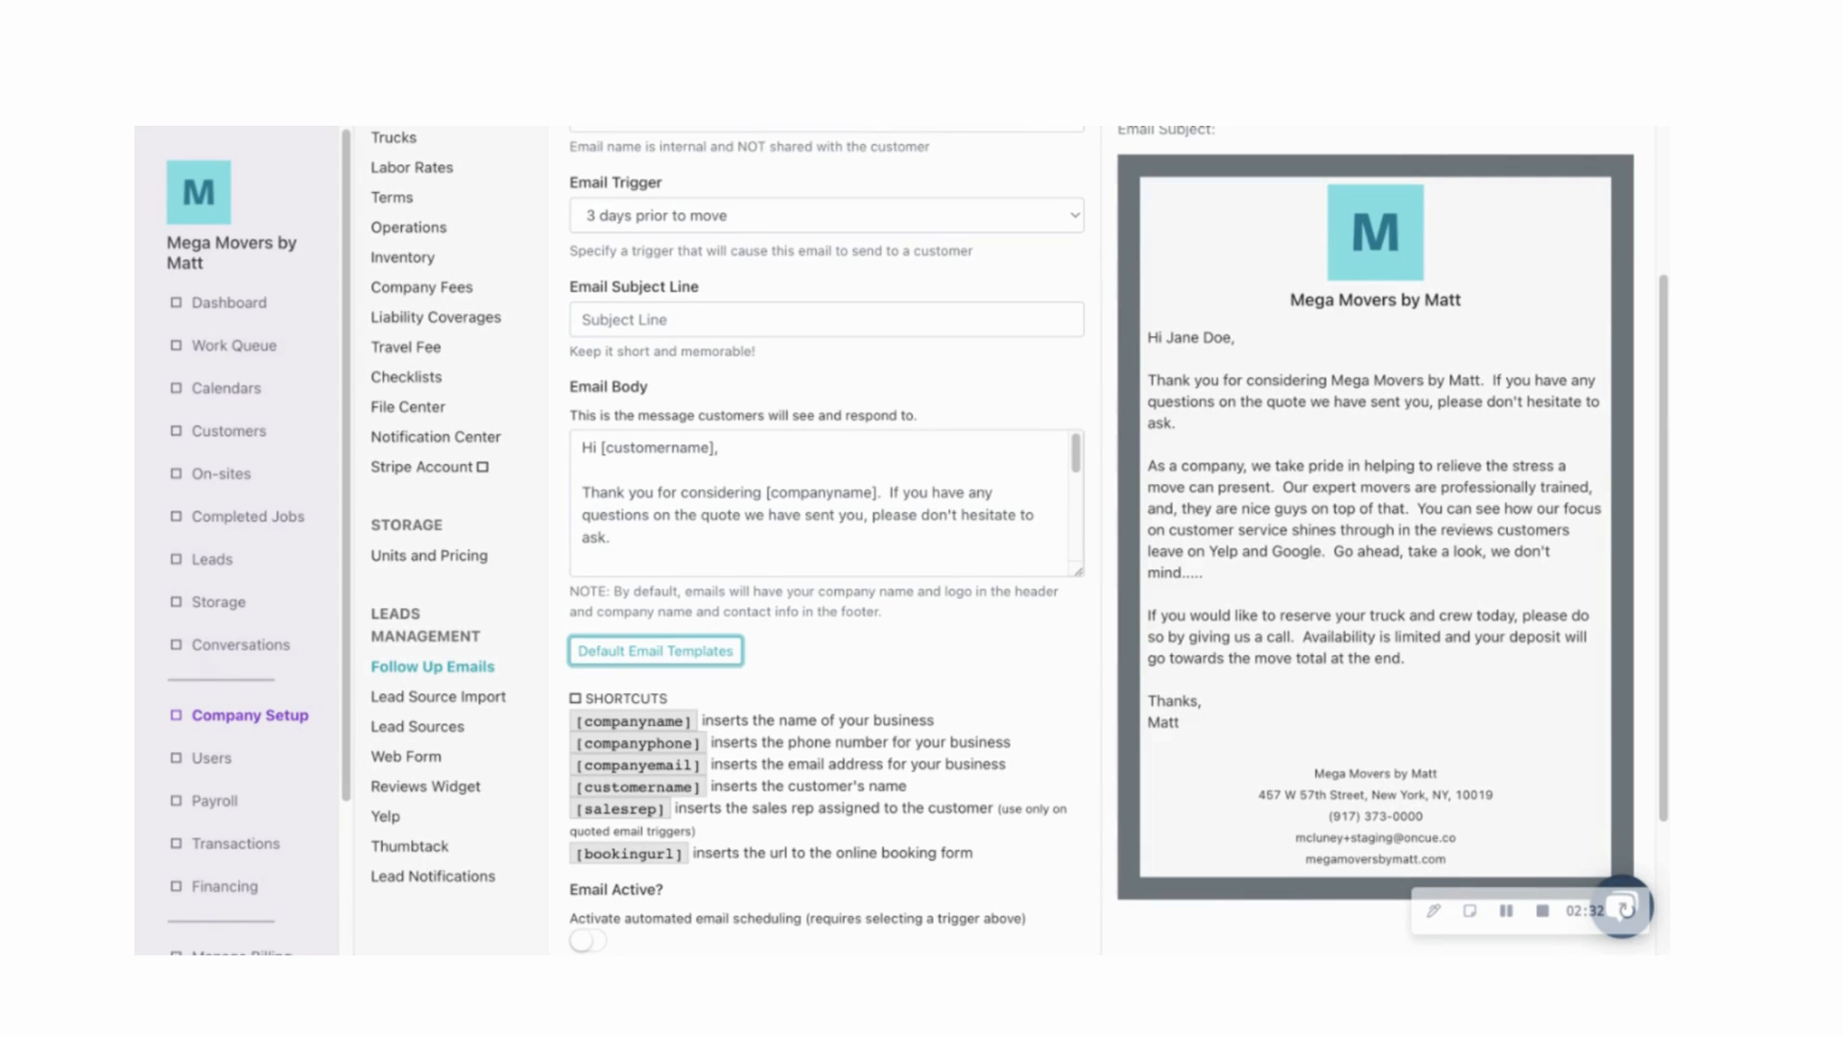
{"action": "mouse_move", "coordinate": [1345, 222]}
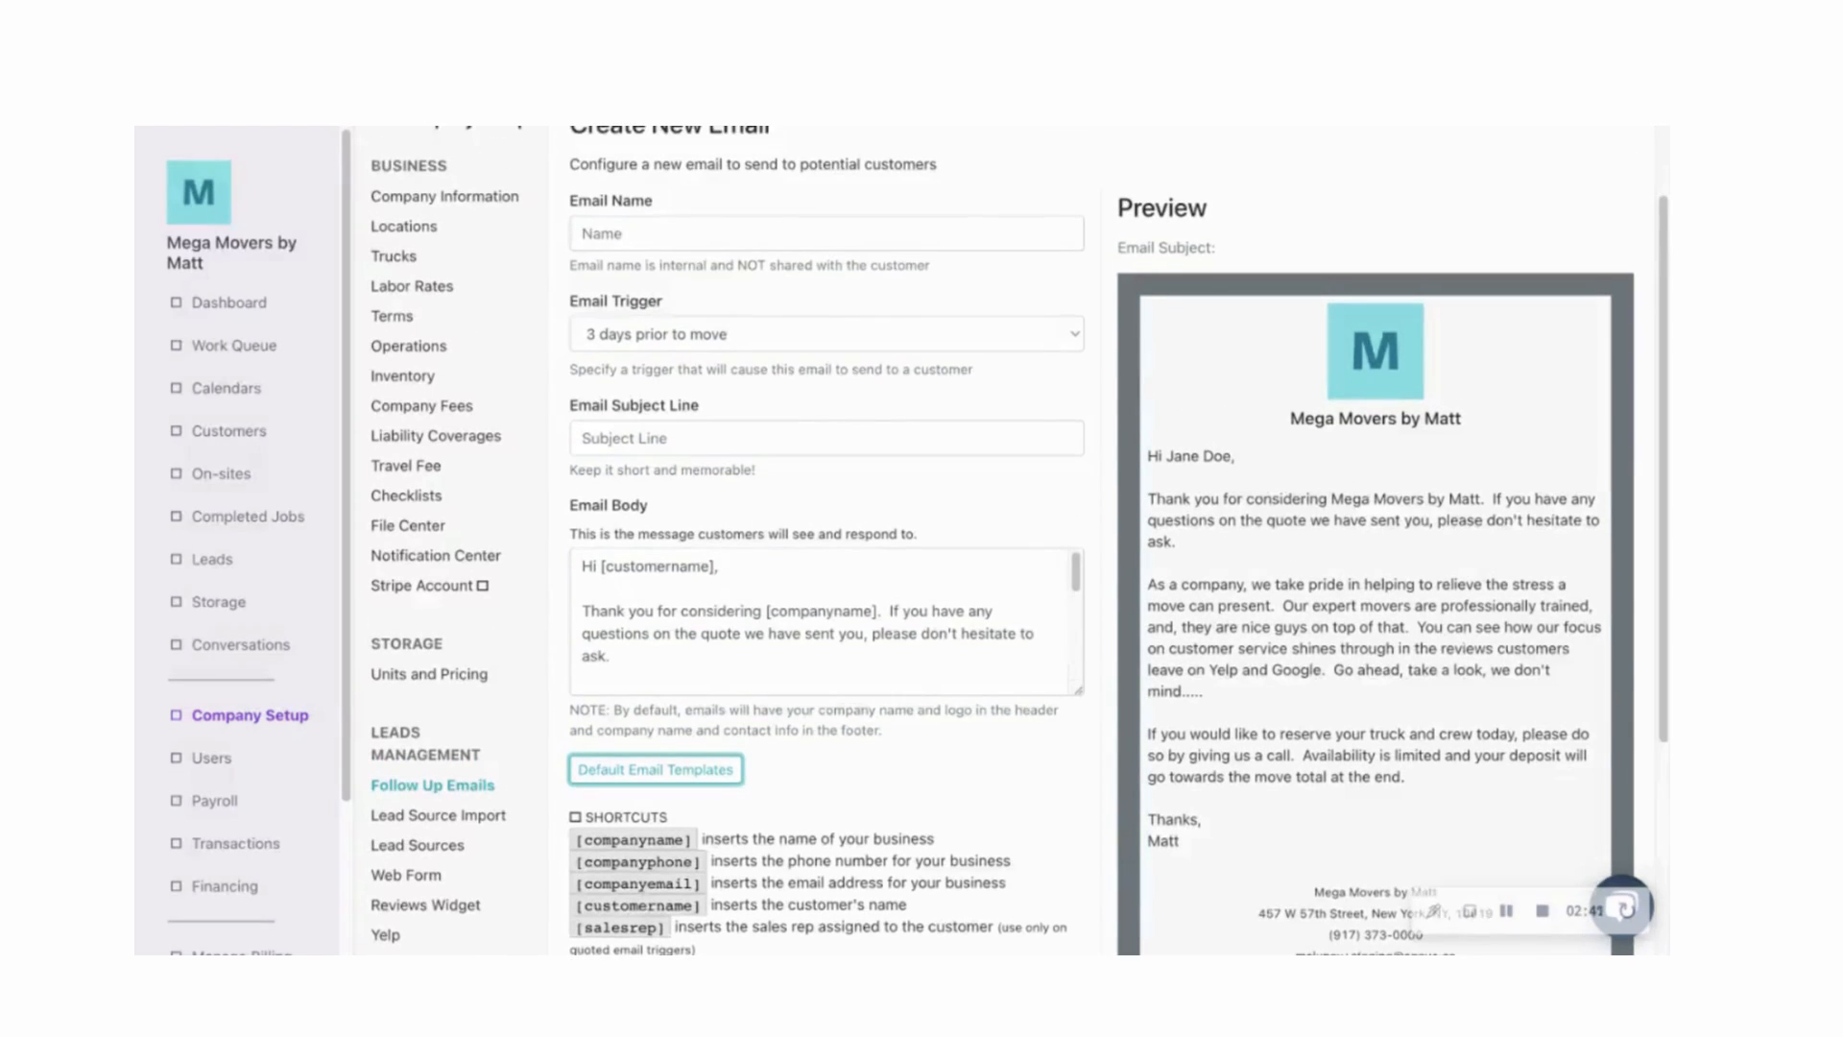
{"action": "scroll", "scroll_direction": "down", "scroll_amount": 3}
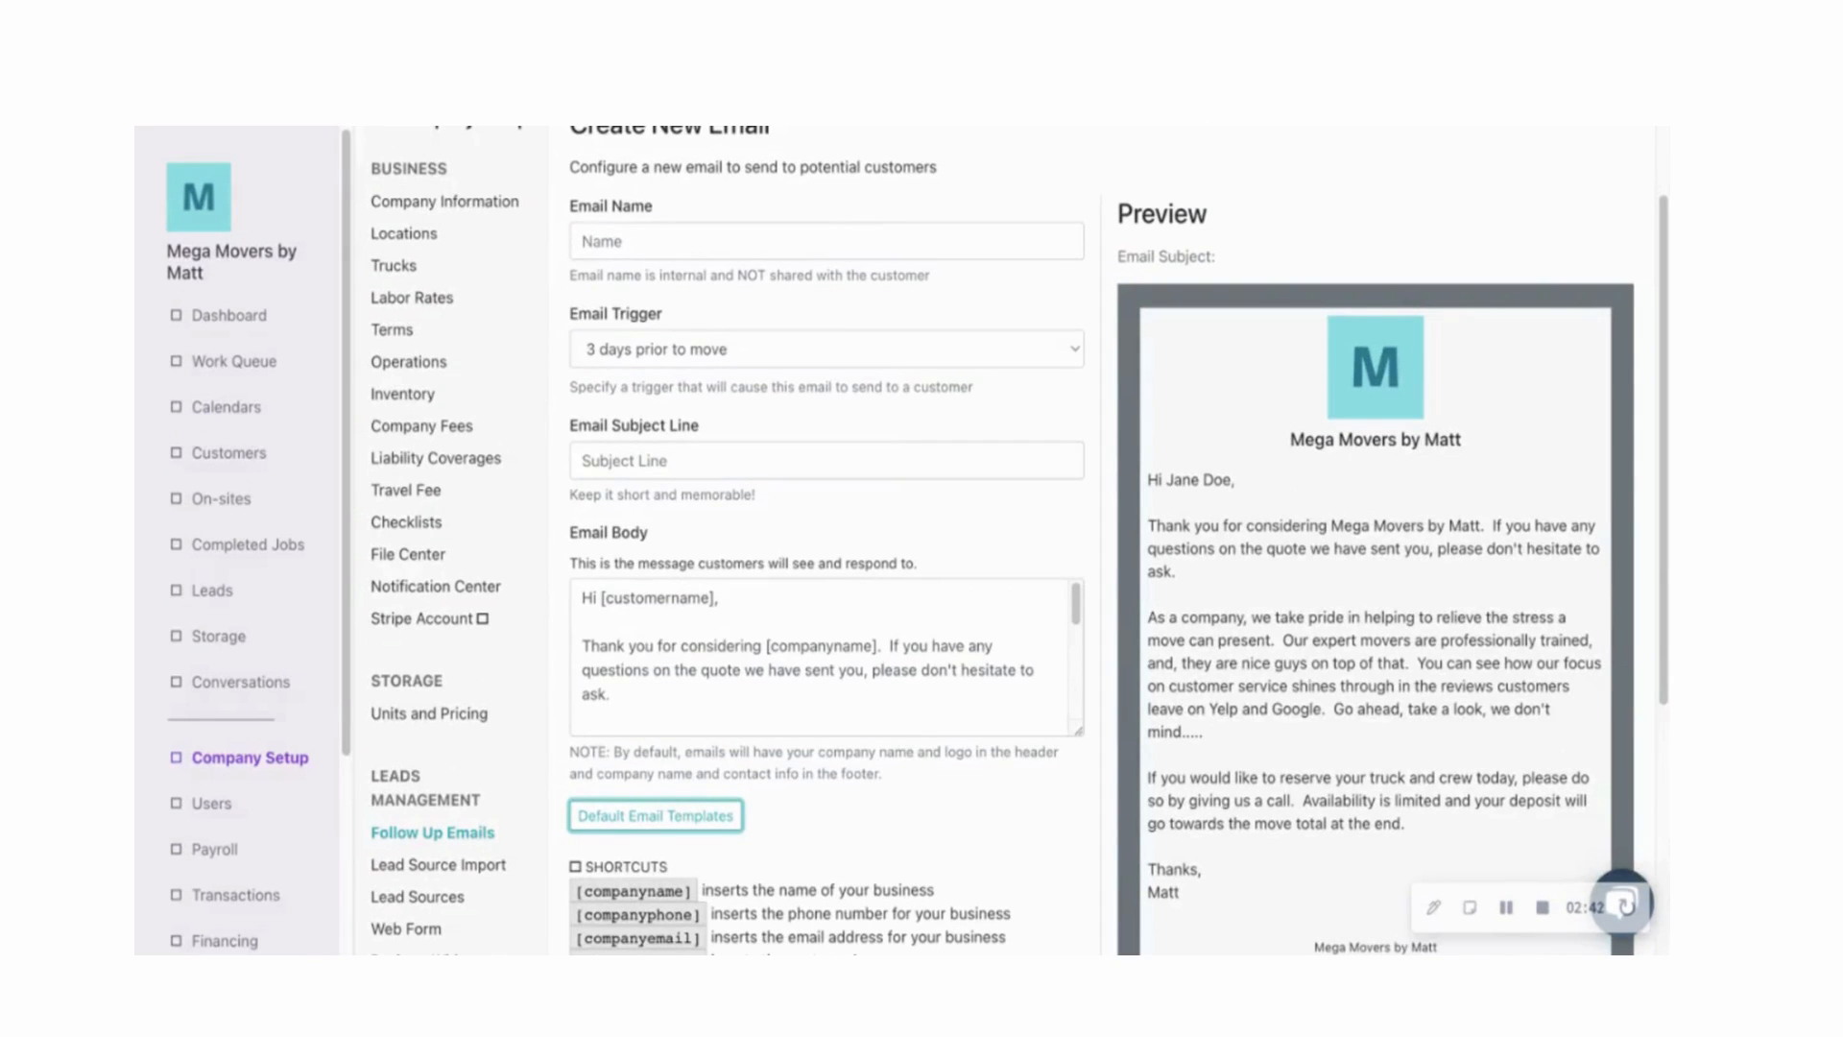